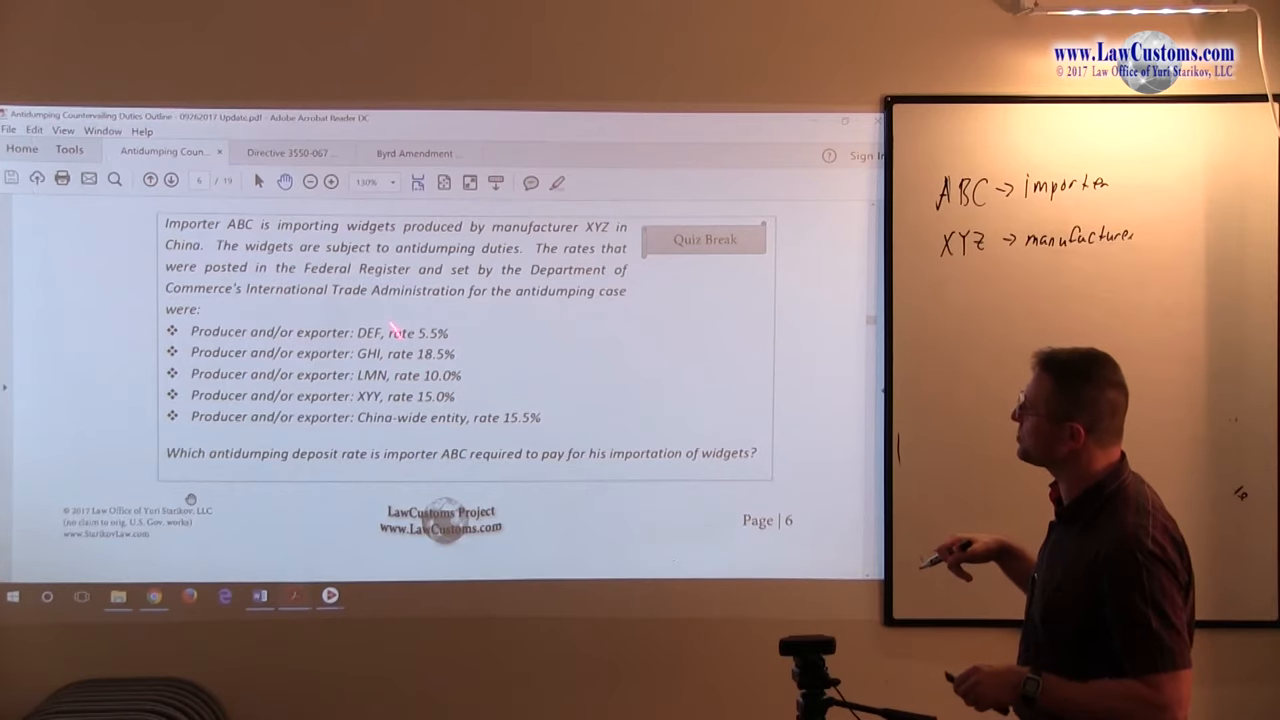
{"action": "mouse_move", "coordinate": [460, 376]}
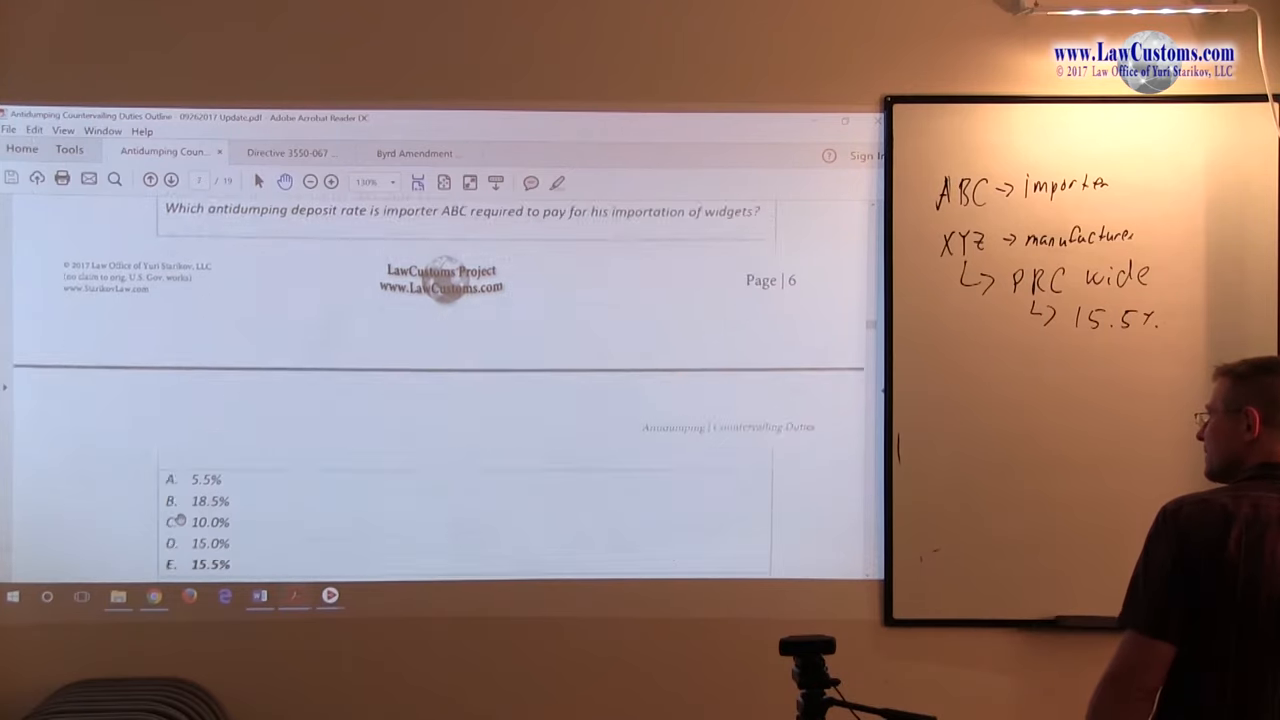
{"action": "scroll", "scroll_direction": "down", "scroll_amount": 3}
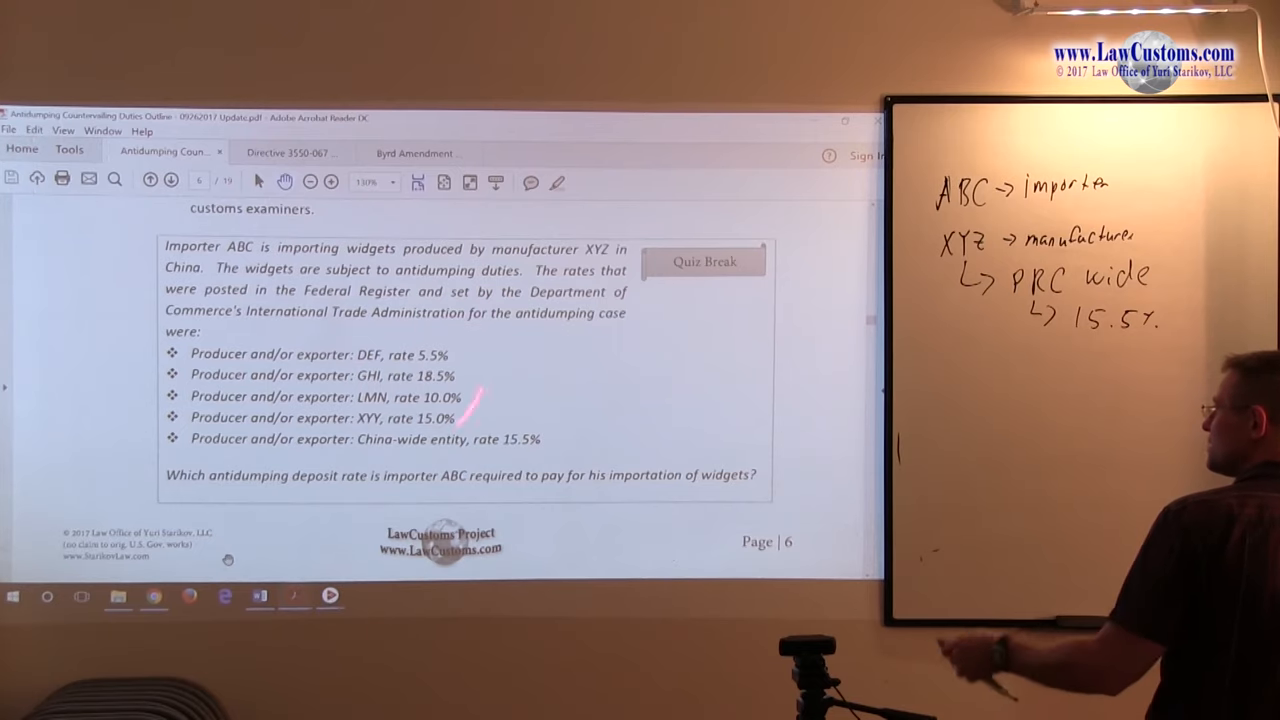
{"action": "scroll", "scroll_direction": "up", "scroll_amount": 3}
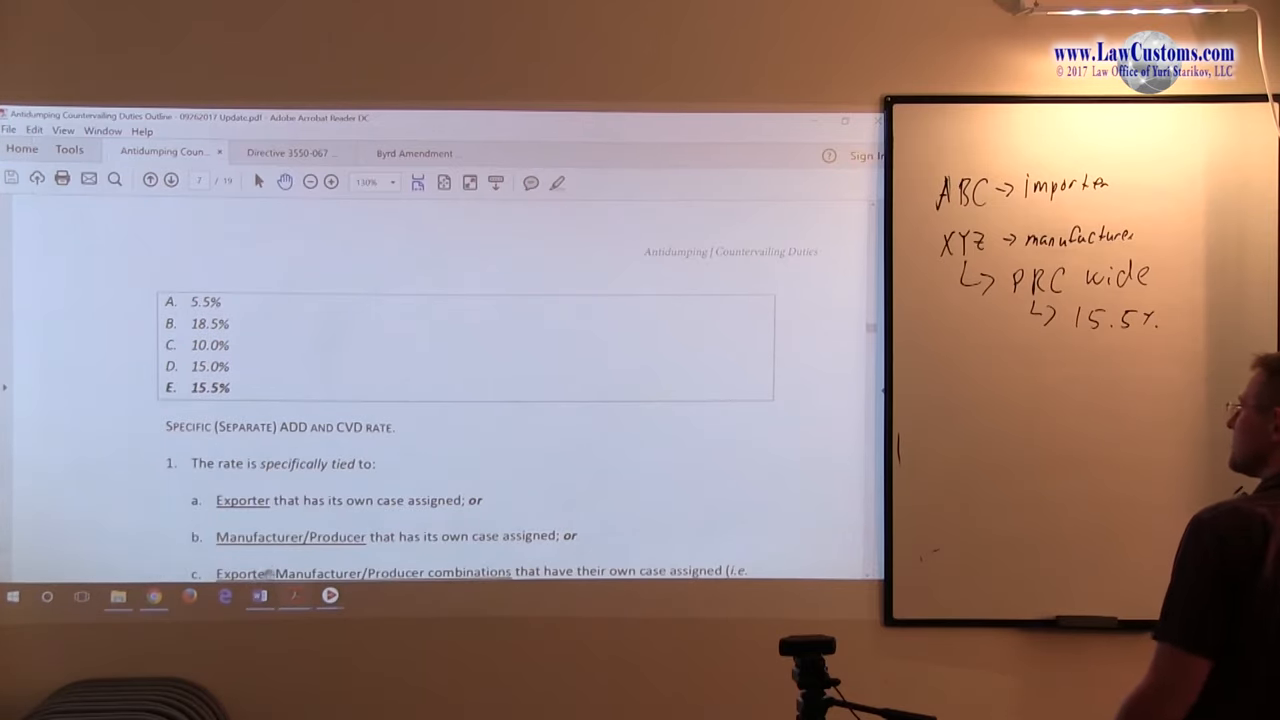
{"action": "scroll", "scroll_direction": "down", "scroll_amount": 3}
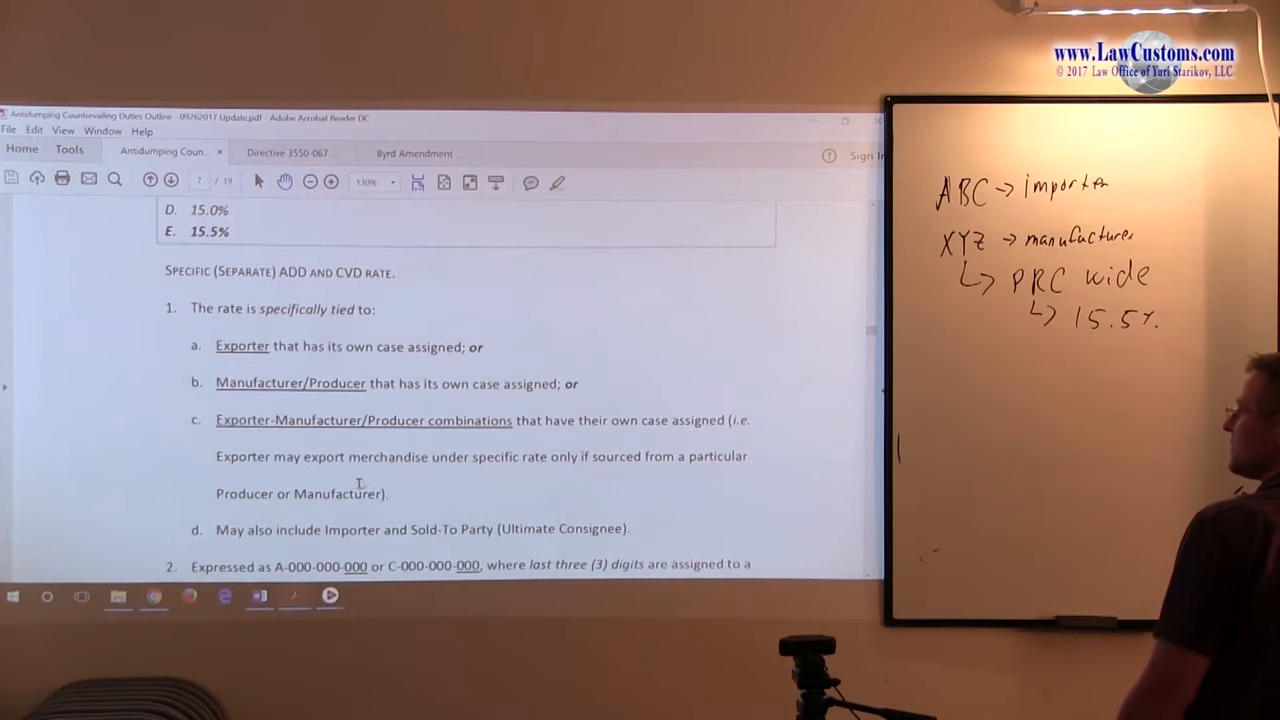
{"action": "scroll", "scroll_direction": "down", "scroll_amount": 3}
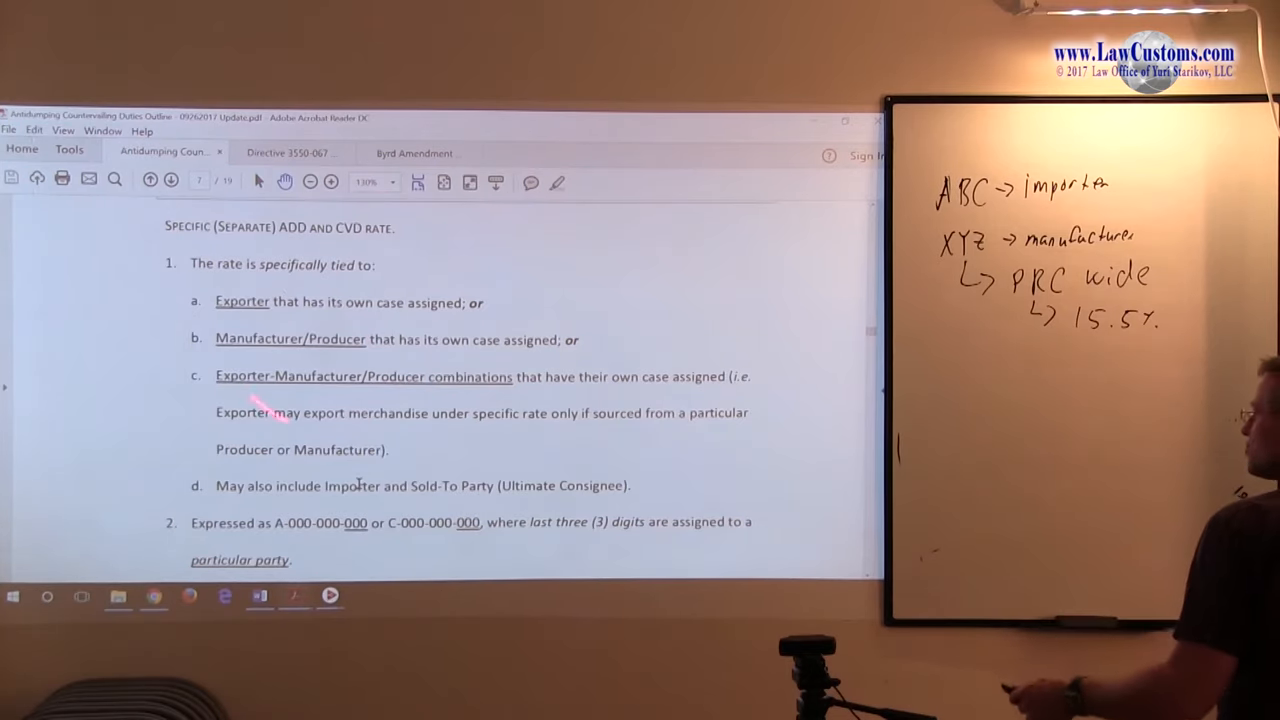
{"action": "scroll", "scroll_direction": "down", "scroll_amount": 3}
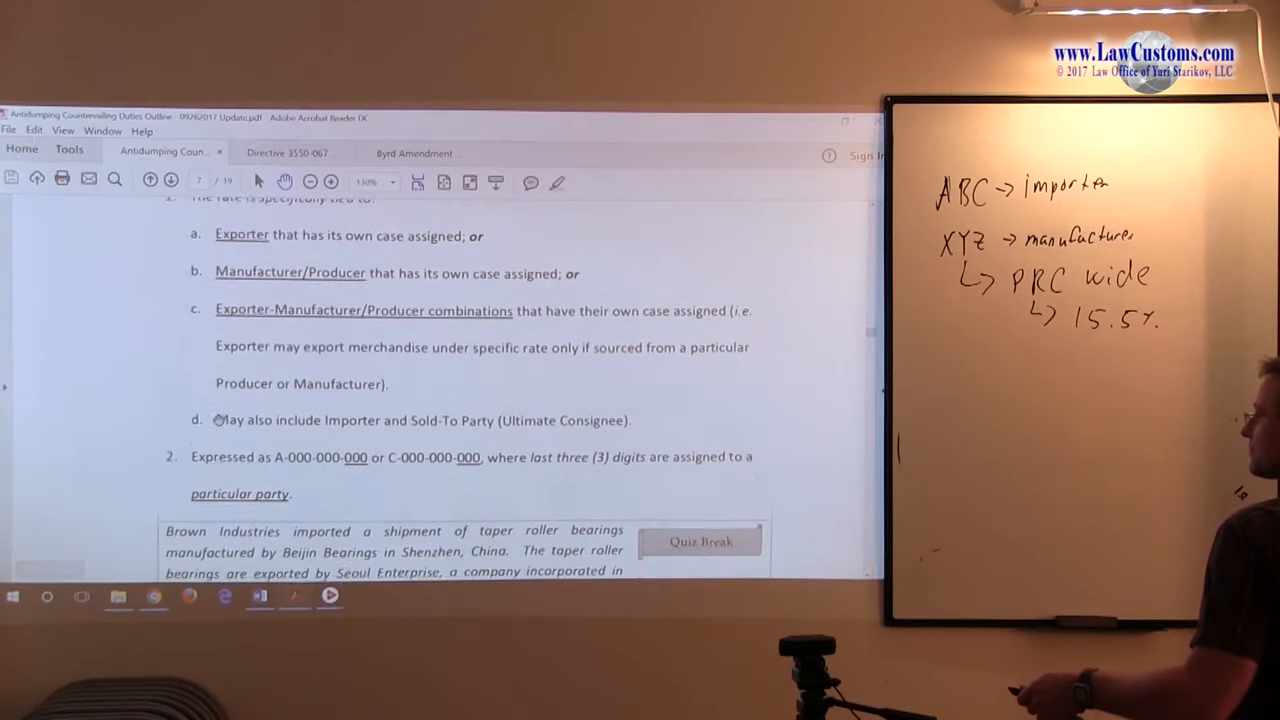
{"action": "scroll", "scroll_direction": "down", "scroll_amount": 3}
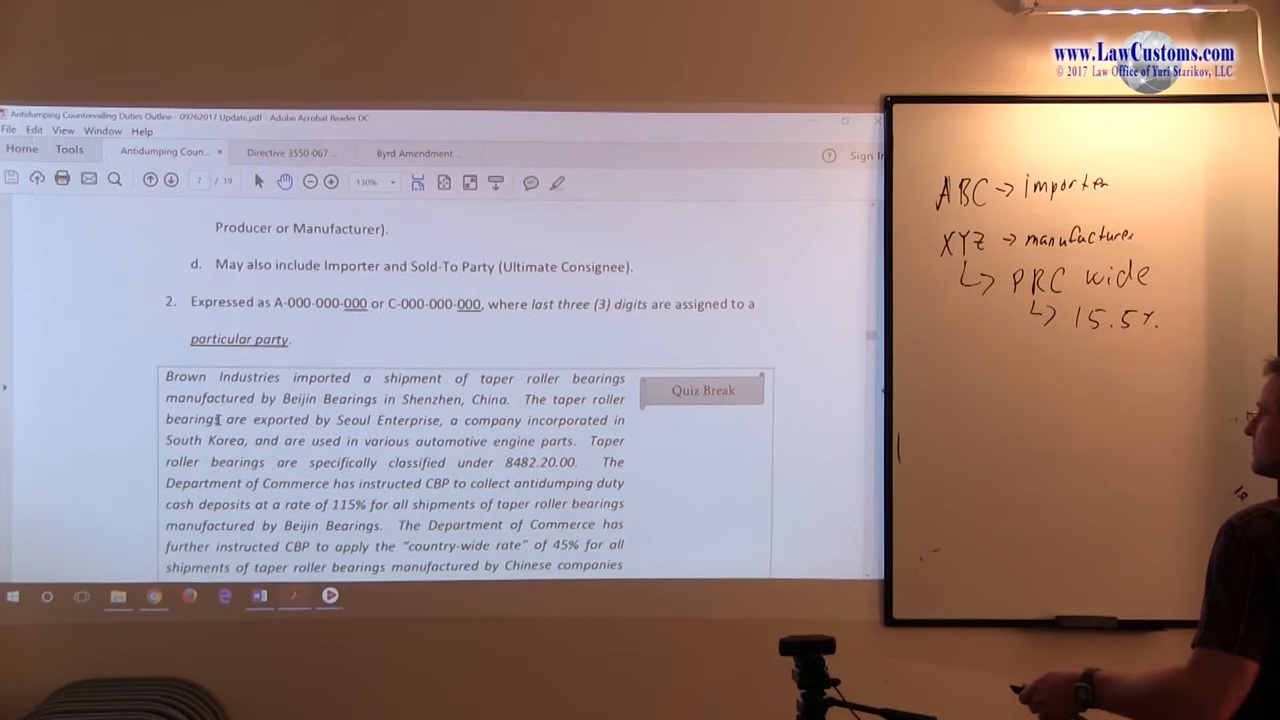
{"action": "scroll", "scroll_direction": "down", "scroll_amount": 3}
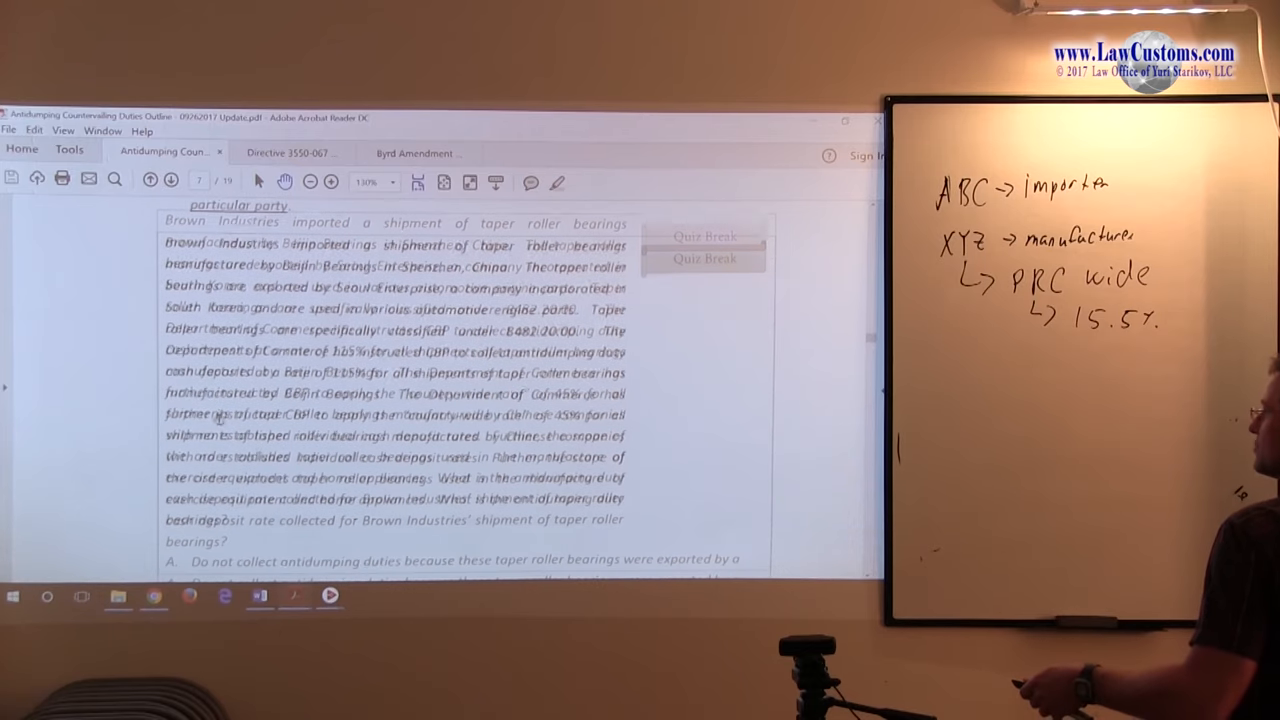